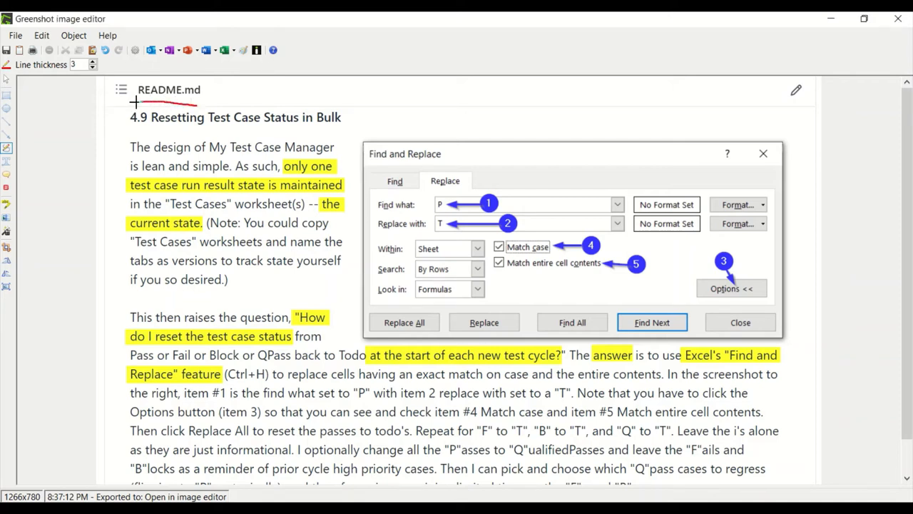
Step: Circle the '4.9 Resetting Test Case Status in Bulk' heading with a red ellipse
drag(135, 103, 360, 114)
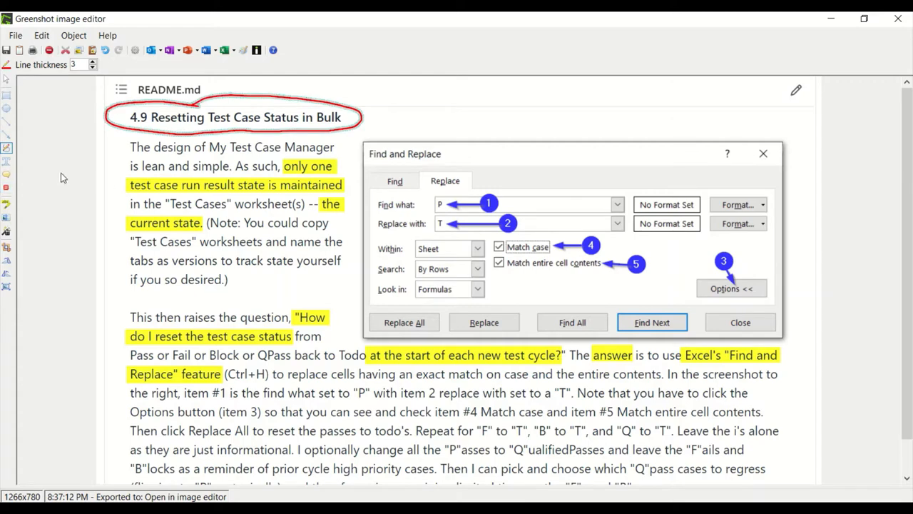
mouse_move(192, 164)
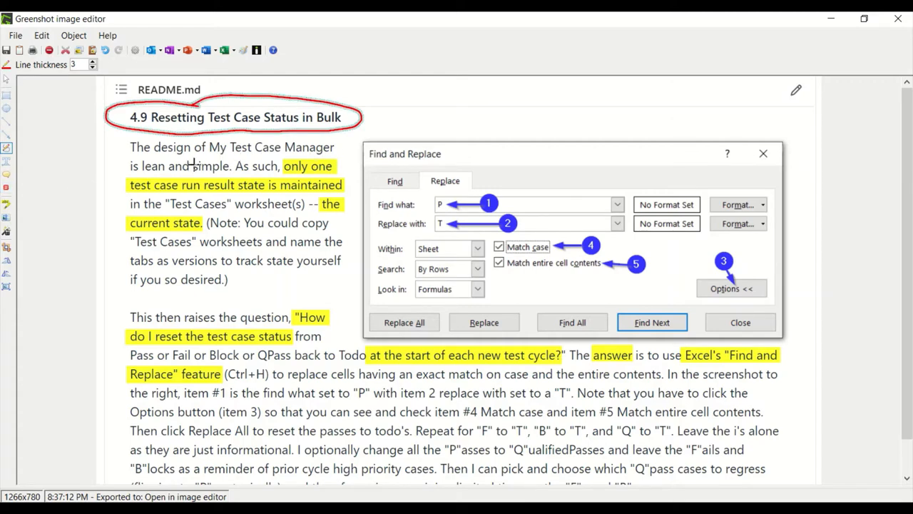
mouse_move(289, 199)
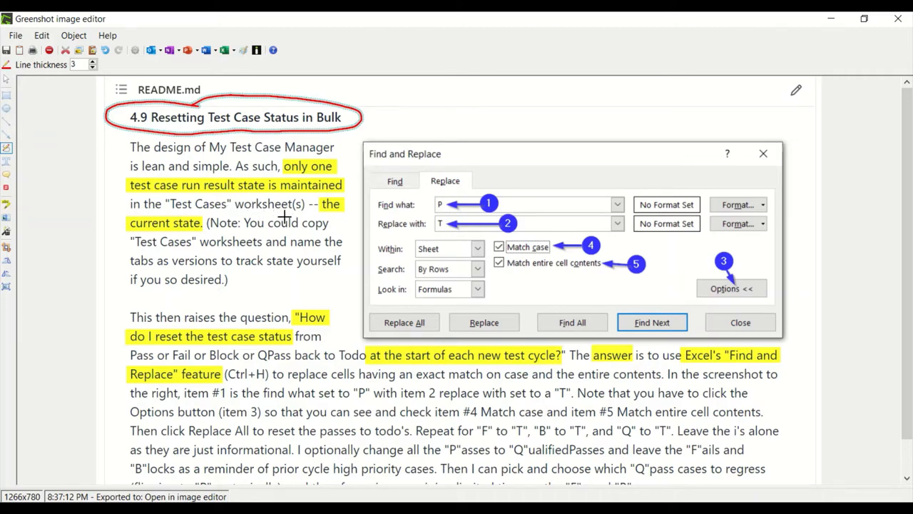
mouse_move(291, 305)
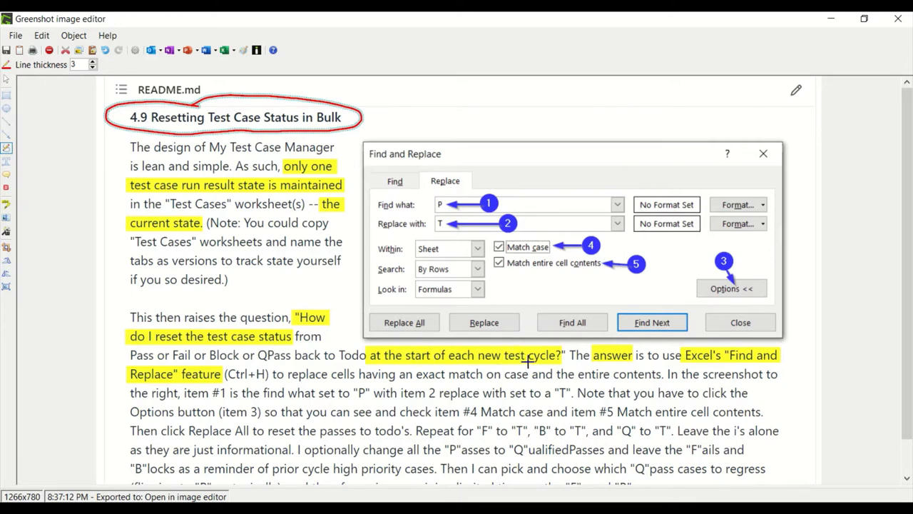
mouse_move(389, 349)
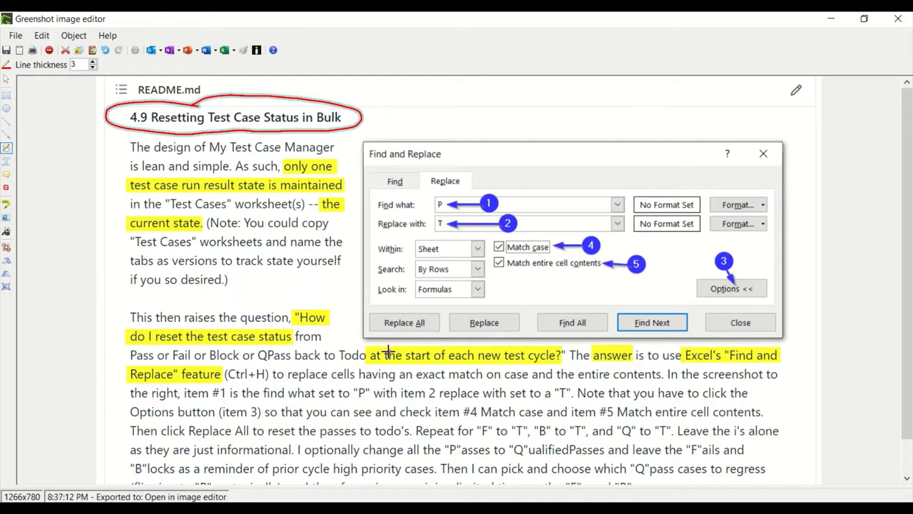
mouse_move(469, 138)
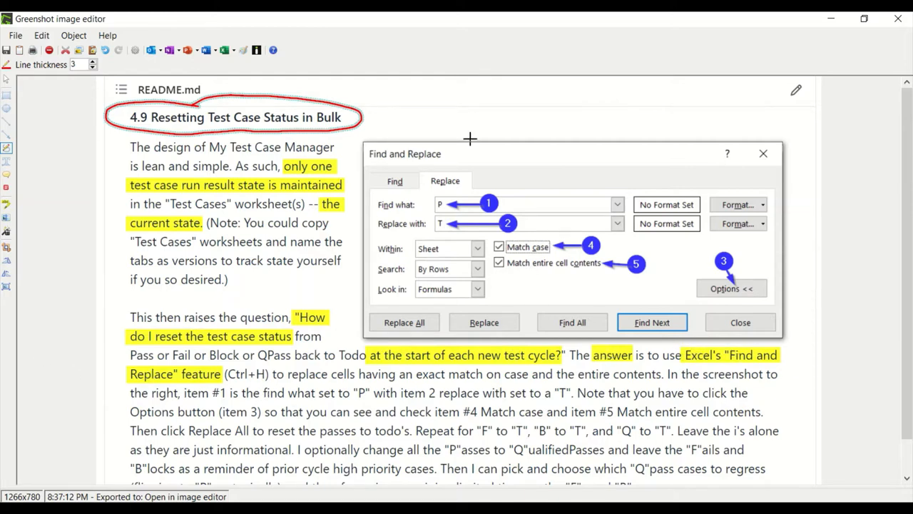
mouse_move(277, 377)
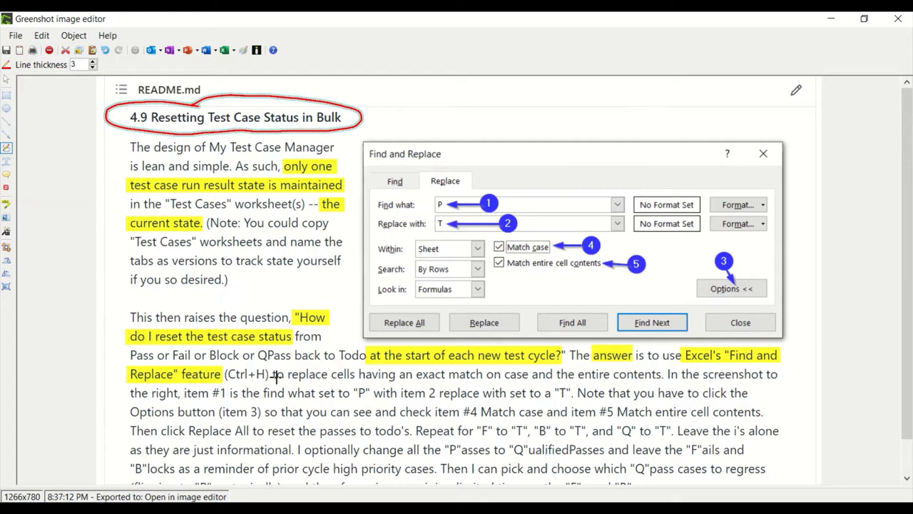
mouse_move(413, 215)
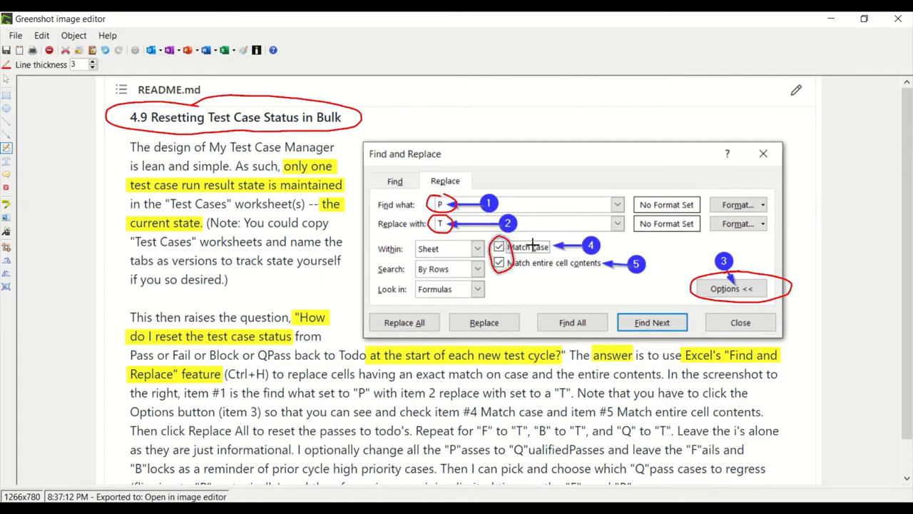
mouse_move(596, 262)
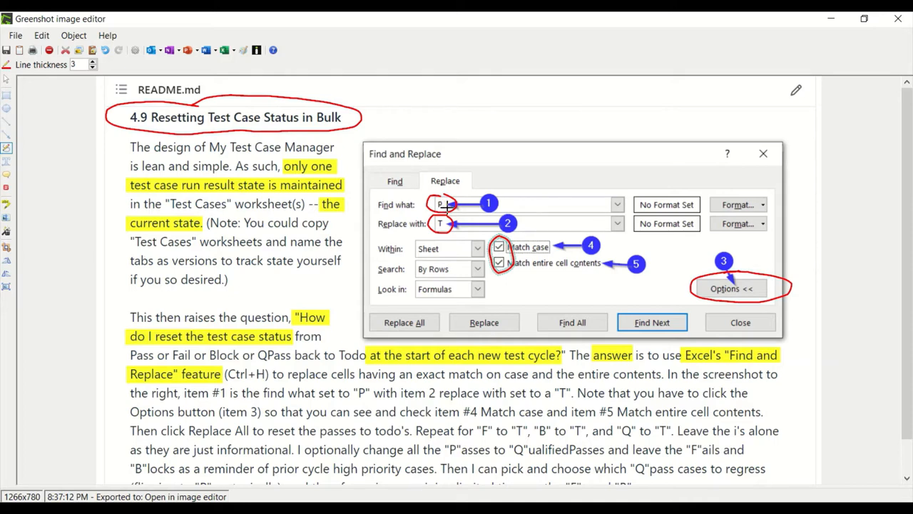
mouse_move(511, 274)
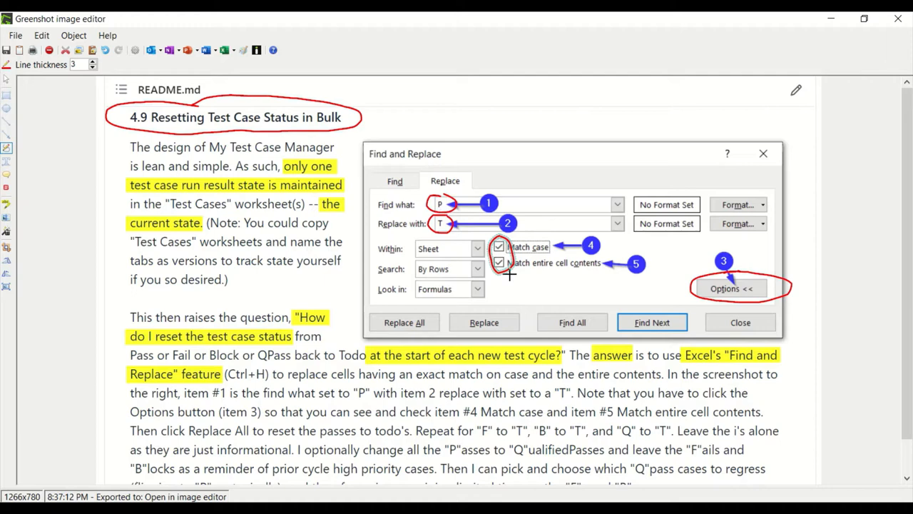
mouse_move(305, 132)
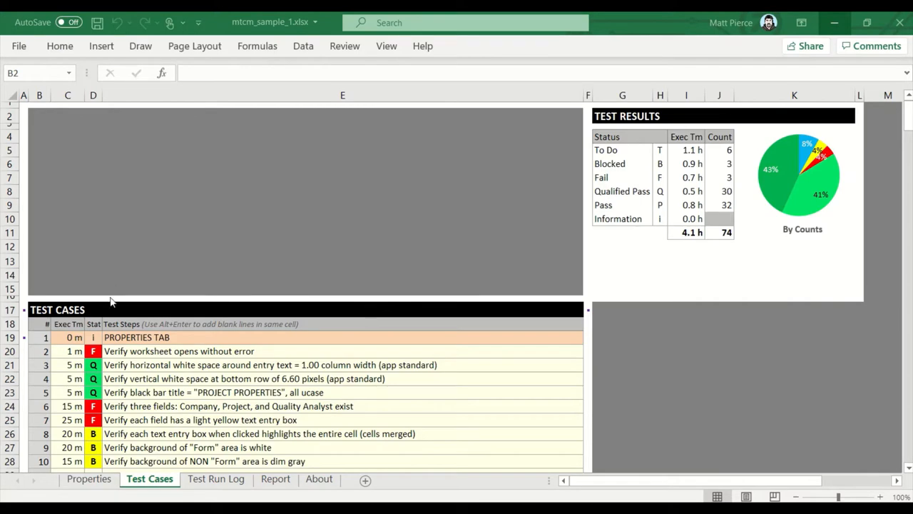
scroll(down, 3)
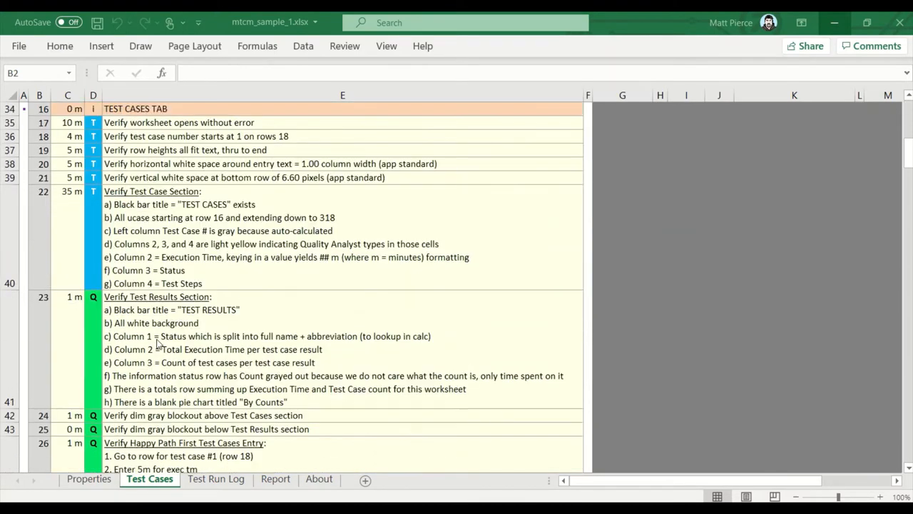
scroll(down, 3)
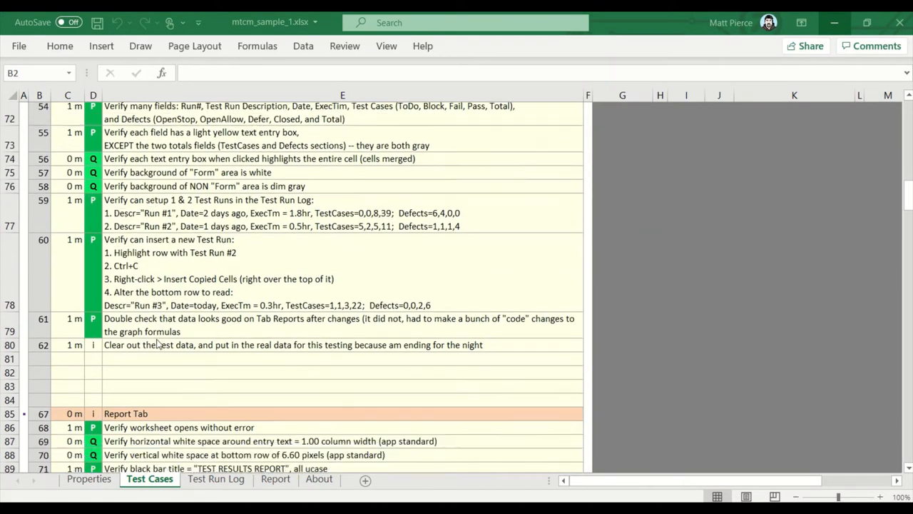
scroll(down, 3)
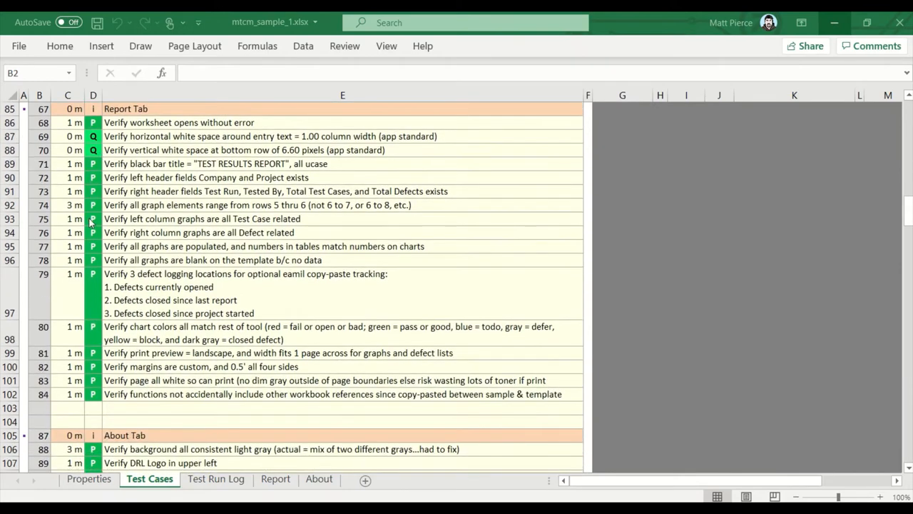
scroll(up, 3)
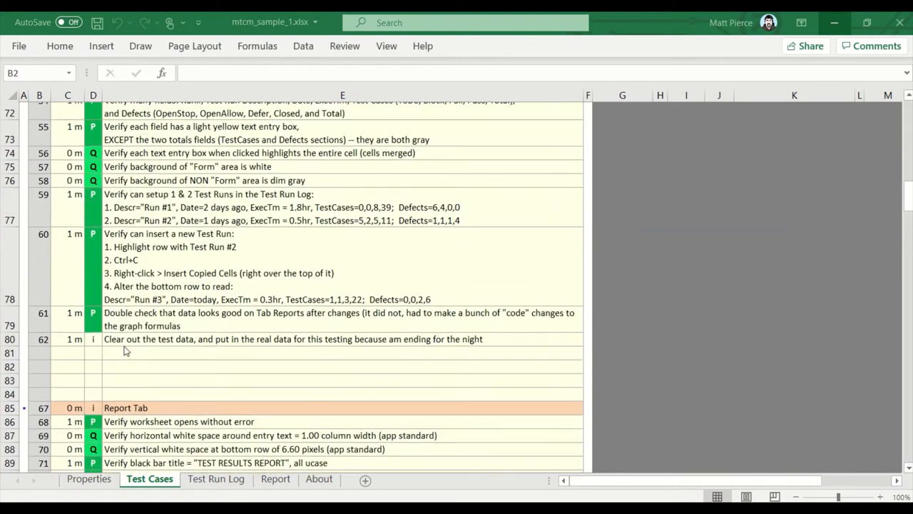
scroll(up, 3)
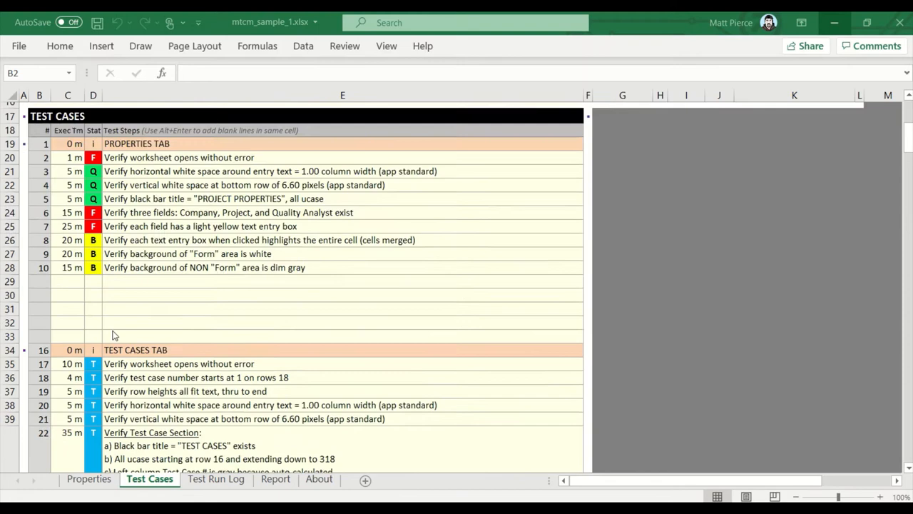
scroll(up, 3)
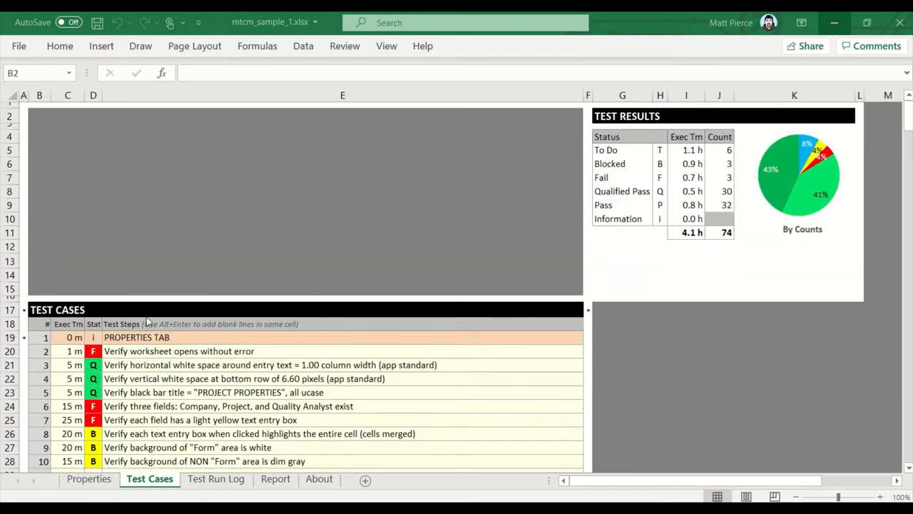
scroll(down, 3)
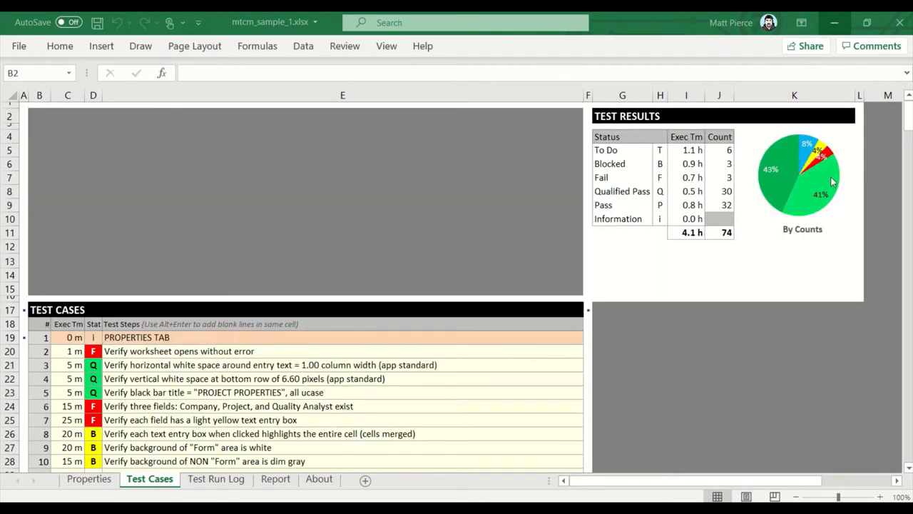
mouse_move(799, 171)
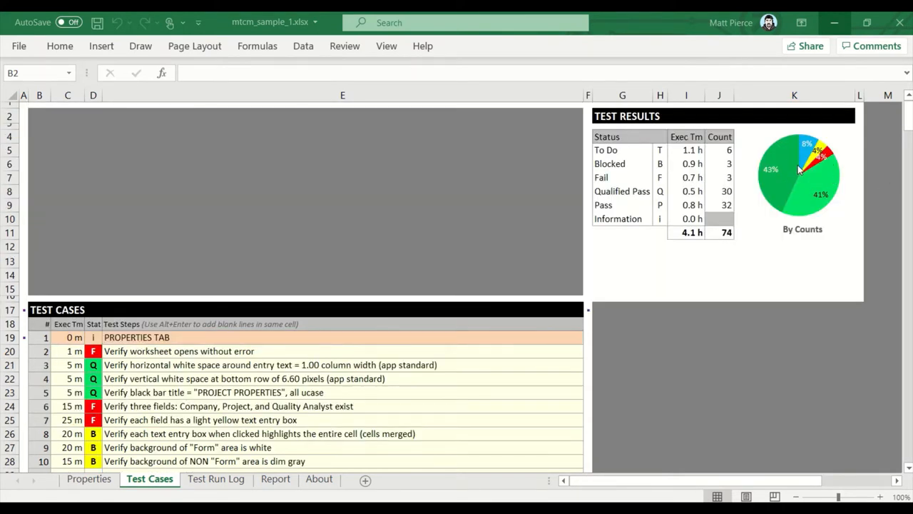
mouse_move(807, 150)
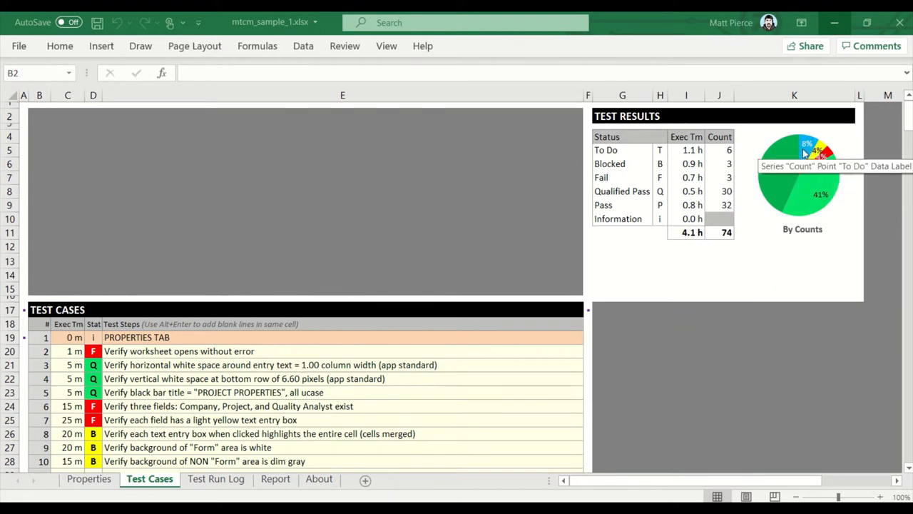
mouse_move(197, 275)
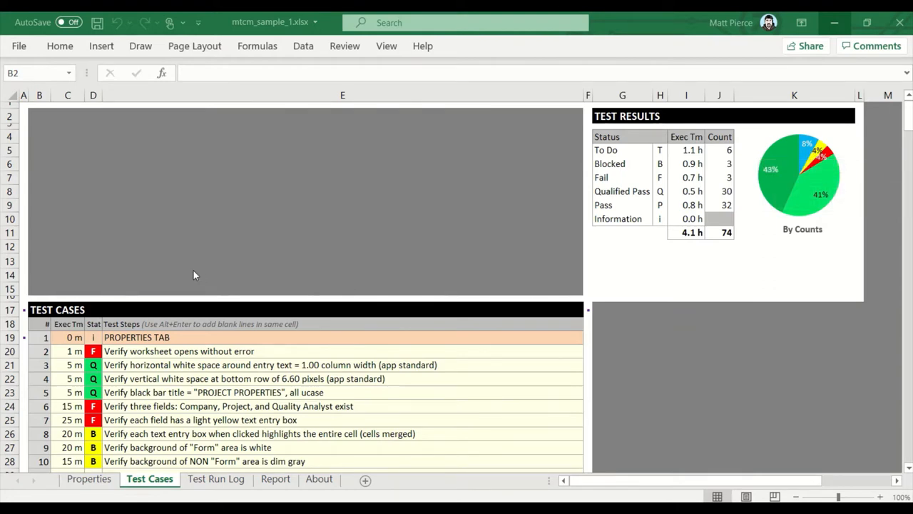
Step: Dismiss the status dropdown unchanged and select the entire Status column D
scroll(down, 3)
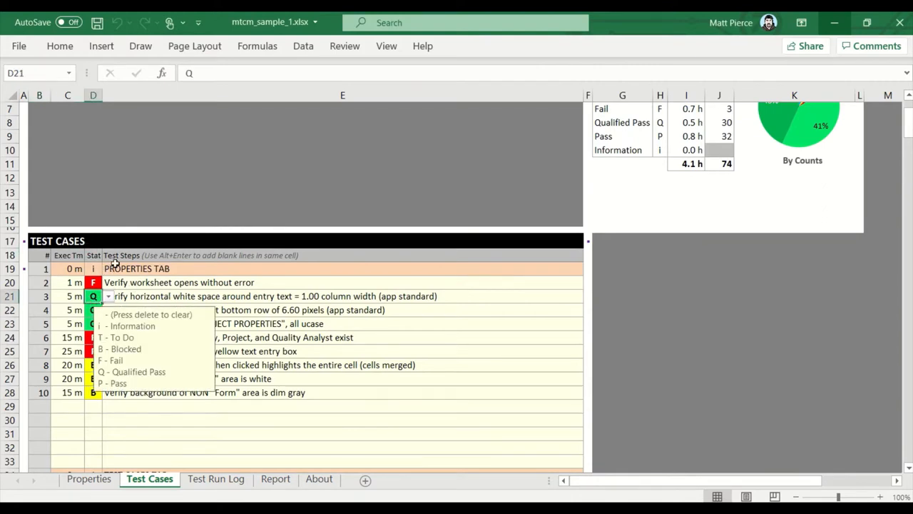
click(342, 206)
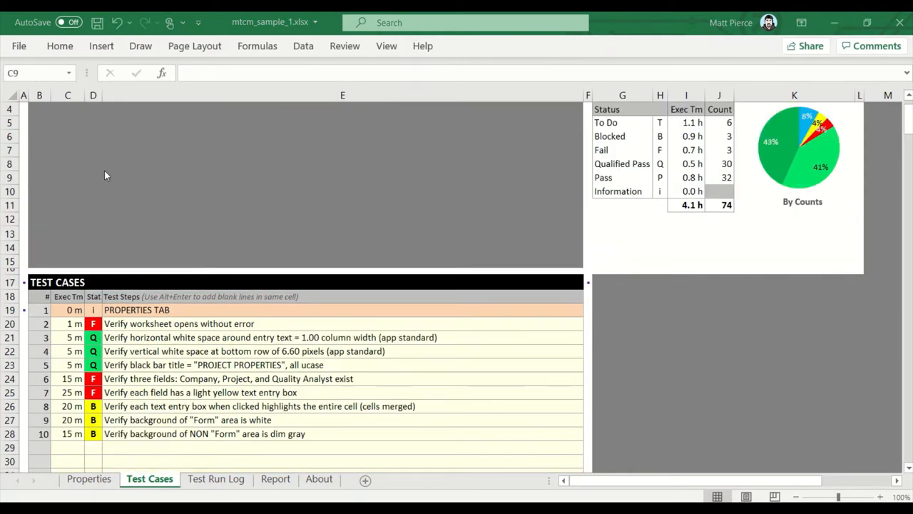
click(68, 177)
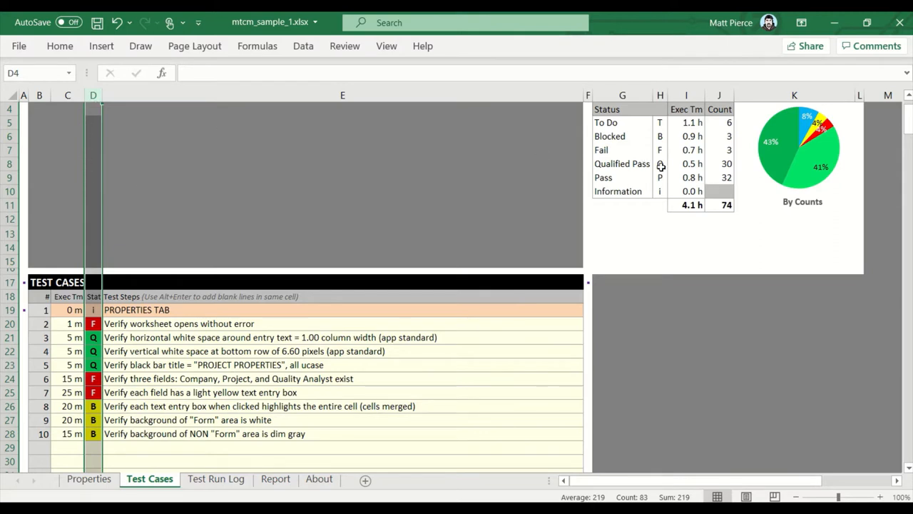
mouse_move(93, 120)
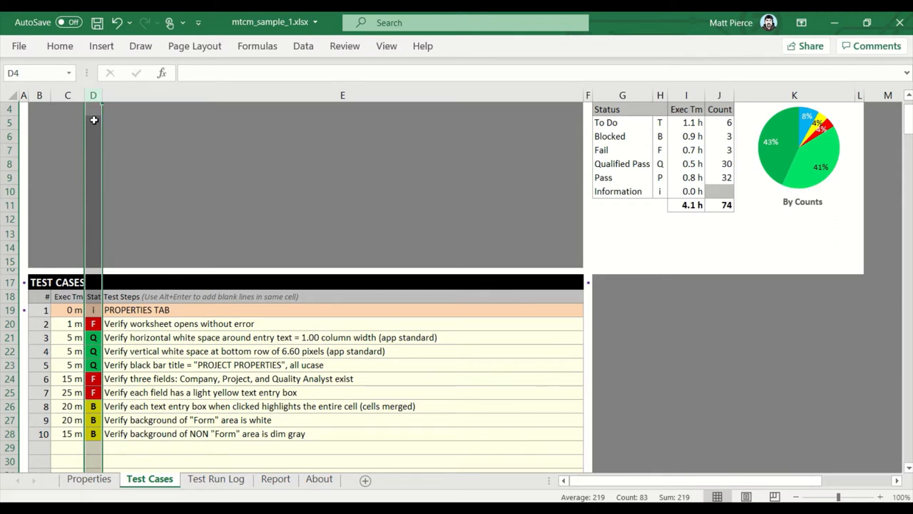
Step: Set up Find and Replace for Q to T with Match case enabled
key(ctrl+h)
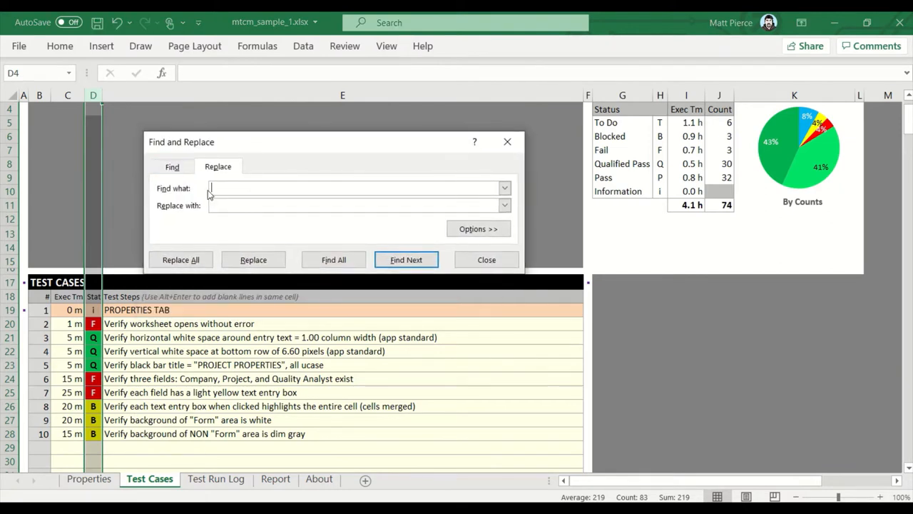
text(Q)
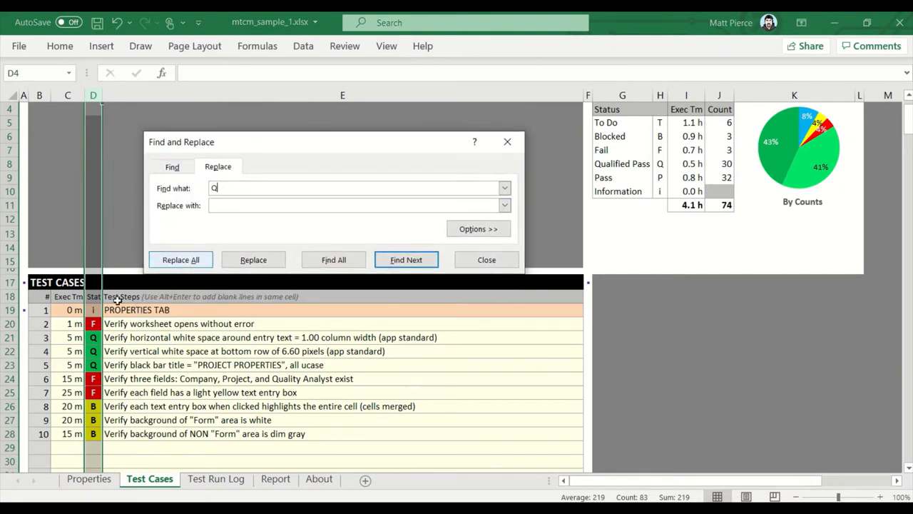
click(357, 205)
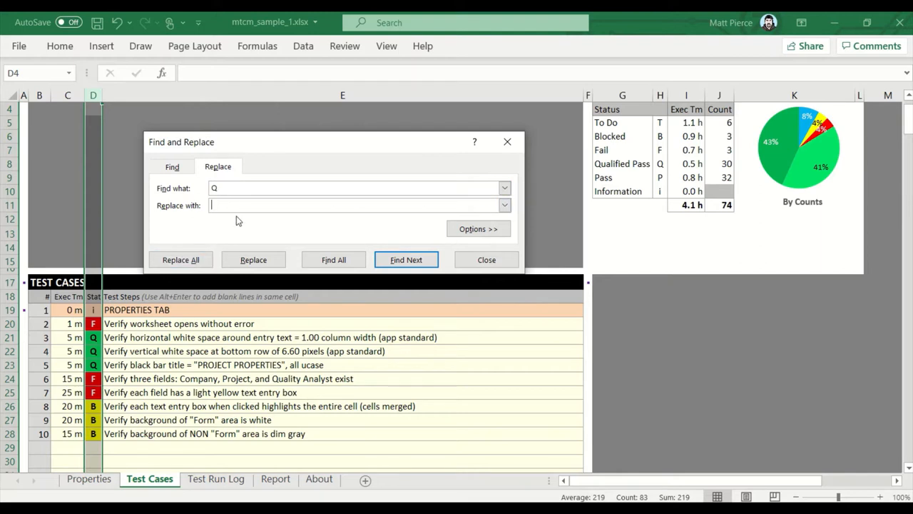
text(T)
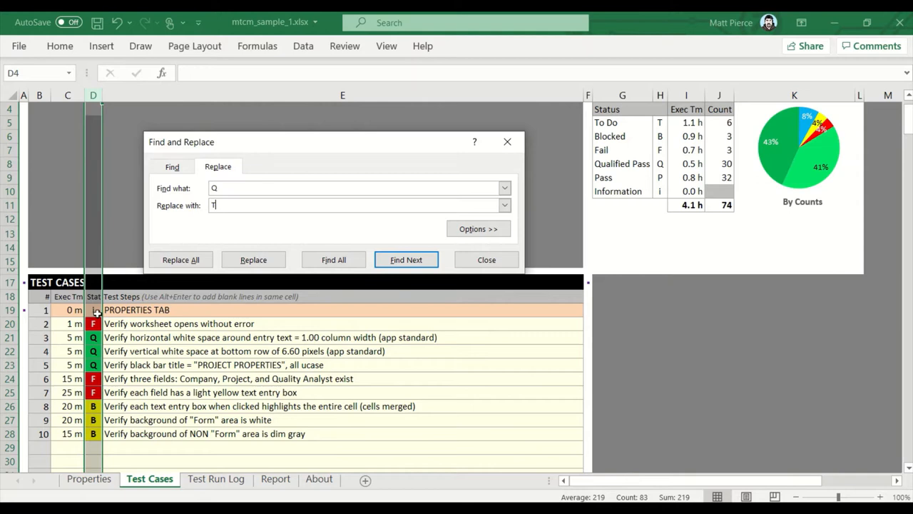
click(478, 228)
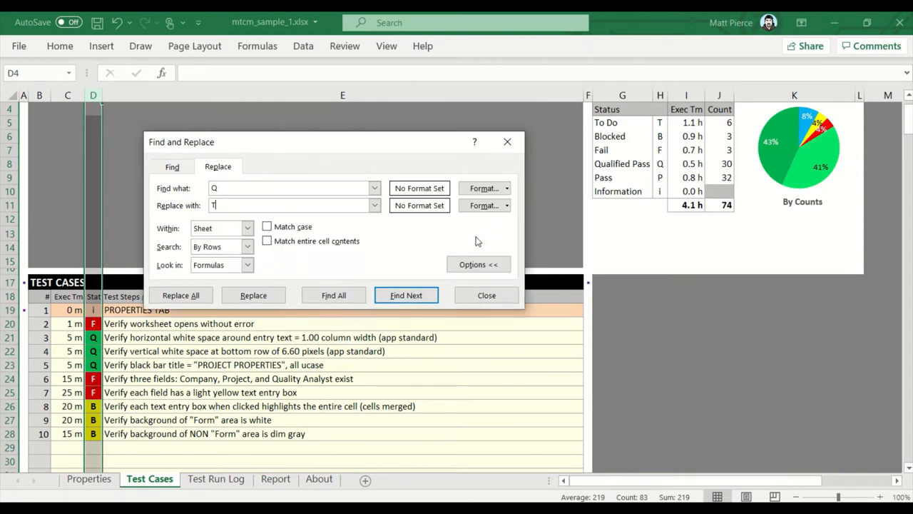
click(269, 239)
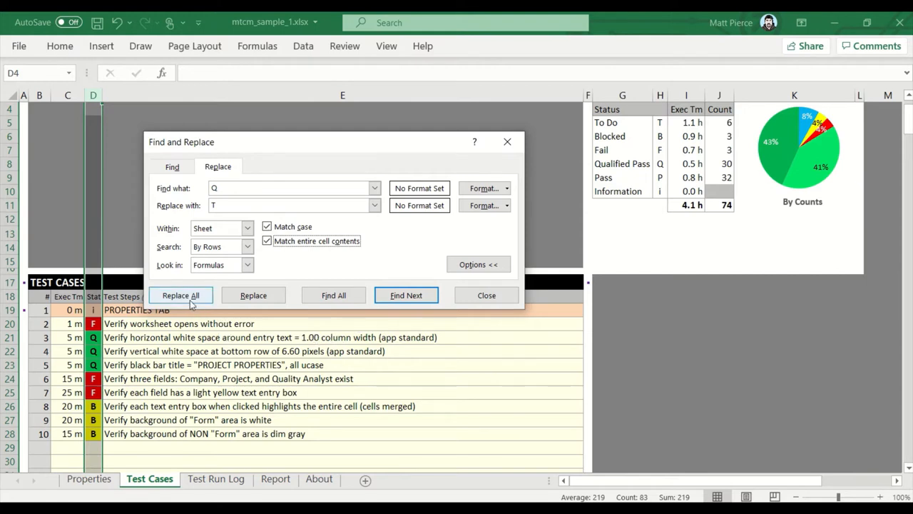
mouse_move(202, 305)
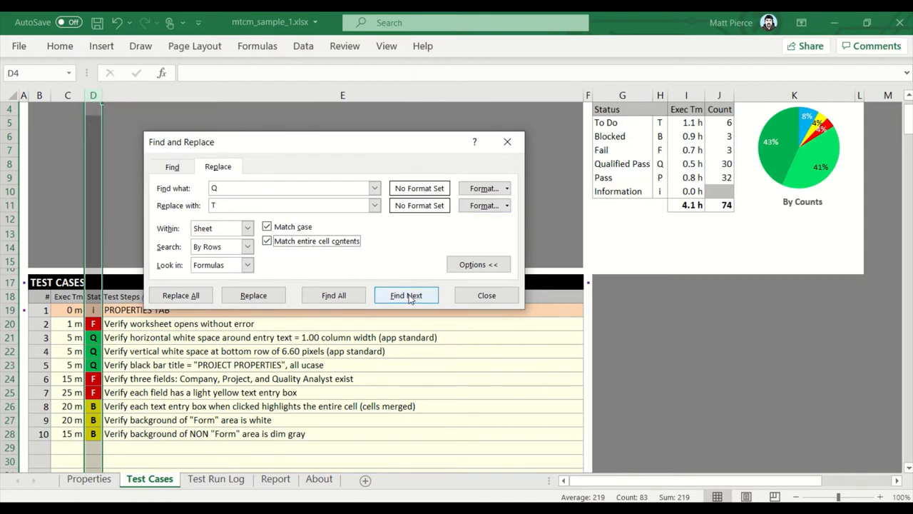
Step: Step through the first Q matches, then replace all 25 Q statuses with T
click(406, 294)
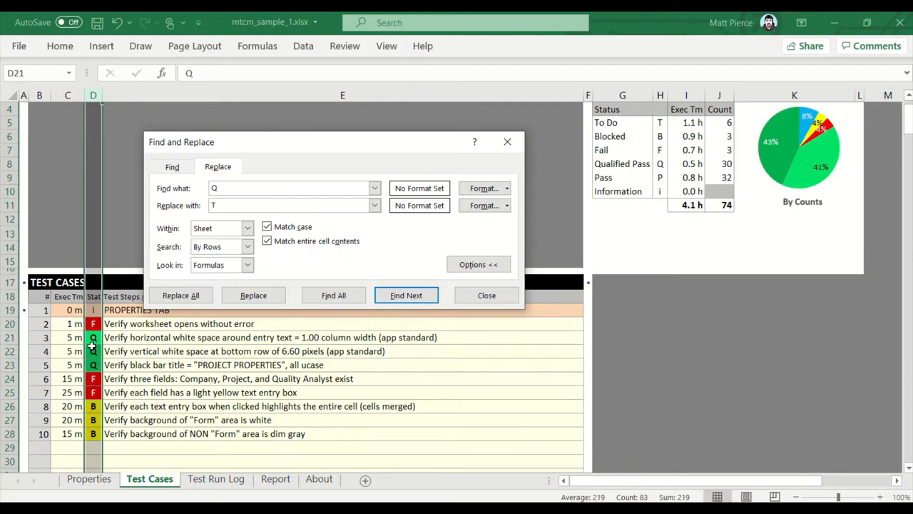
click(254, 294)
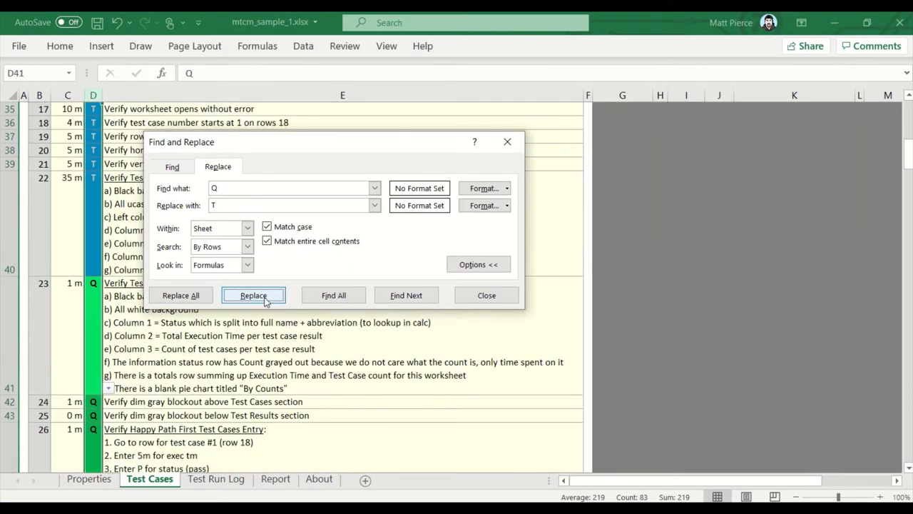
click(254, 294)
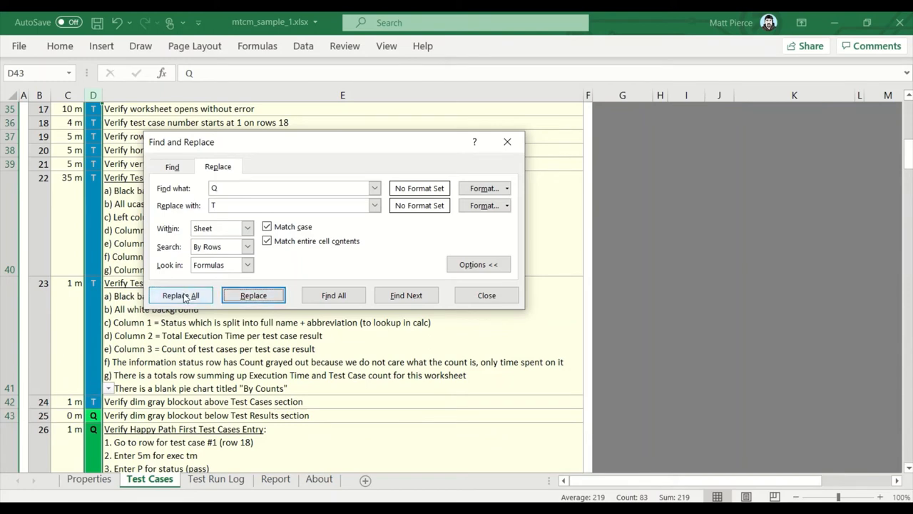
click(180, 294)
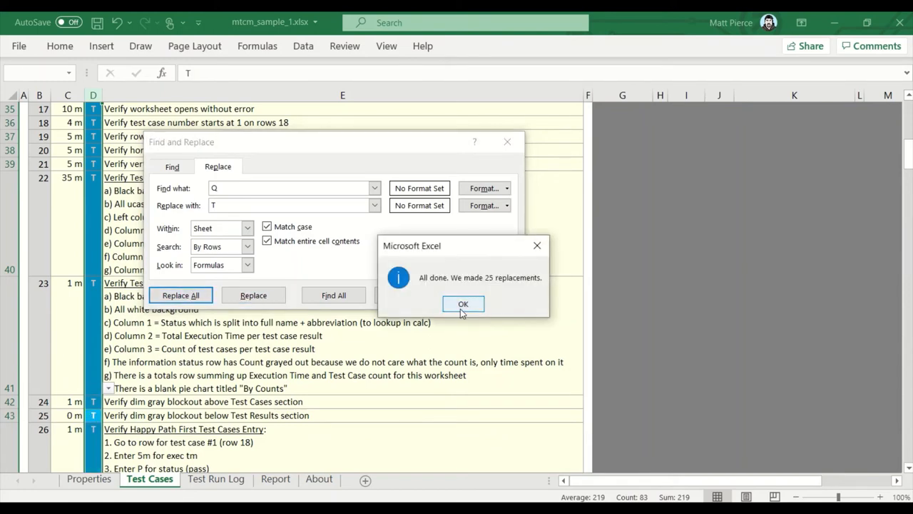
click(462, 302)
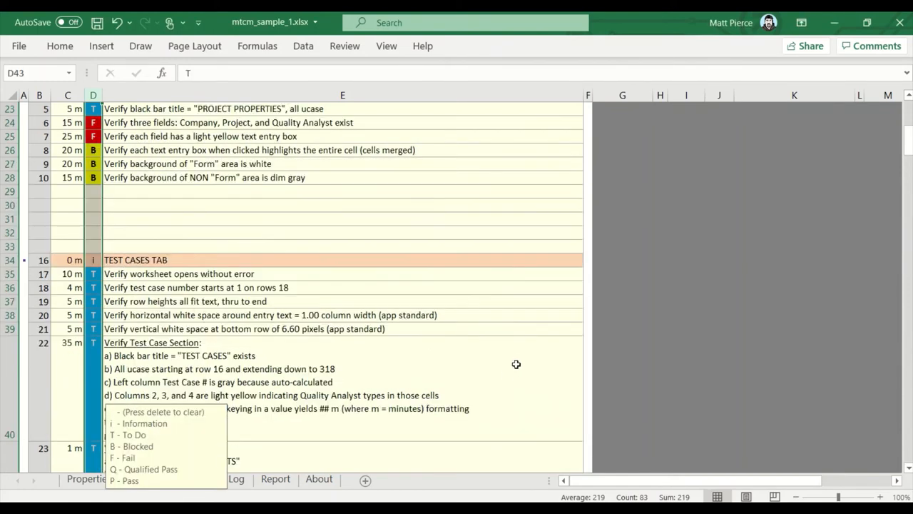
scroll(up, 3)
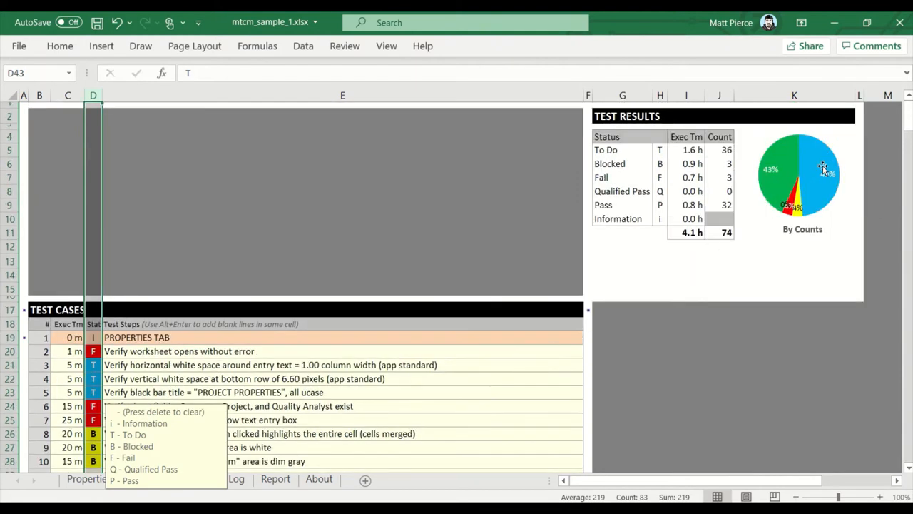
mouse_move(668, 228)
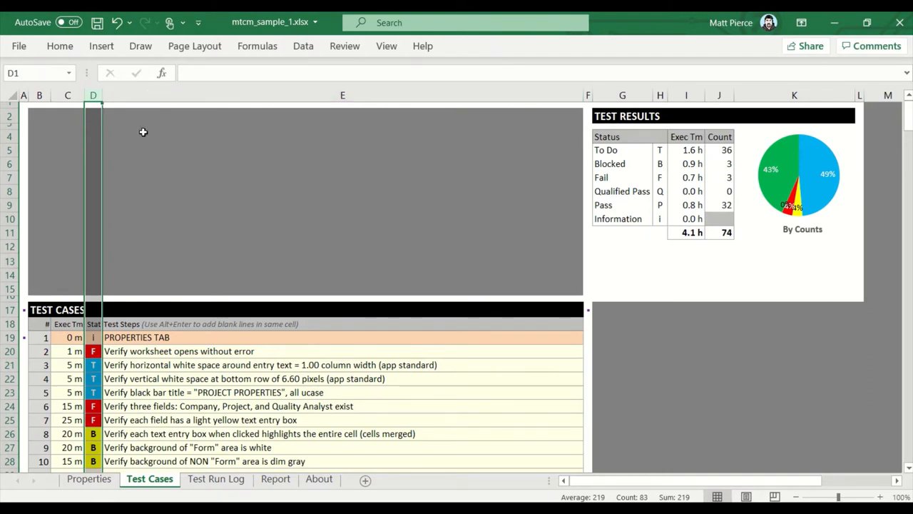
Step: Replace all 32 Pass statuses P with Qualified Pass Q via Find and Replace
key(ctrl+h)
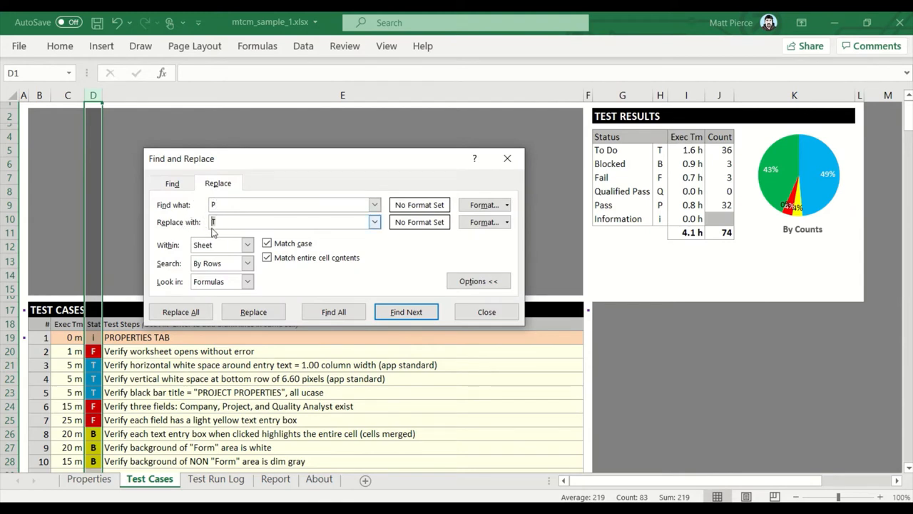
text(Q)
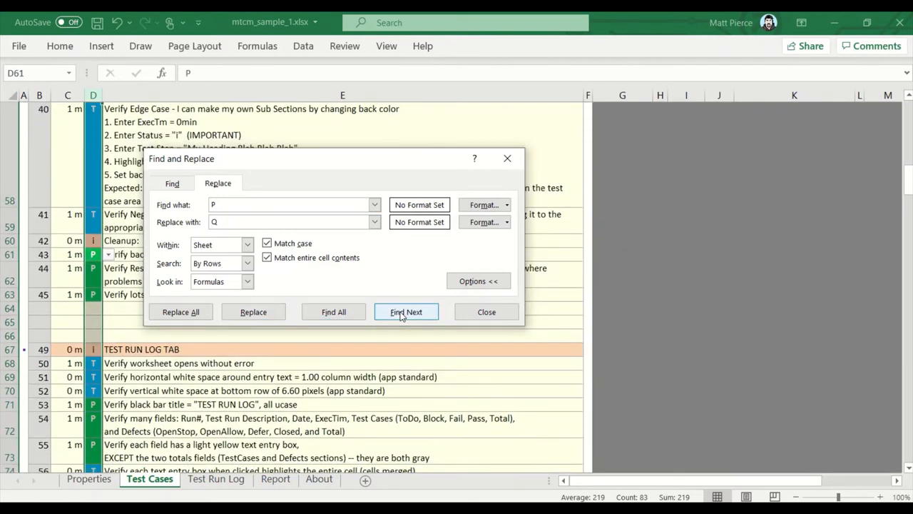
click(180, 311)
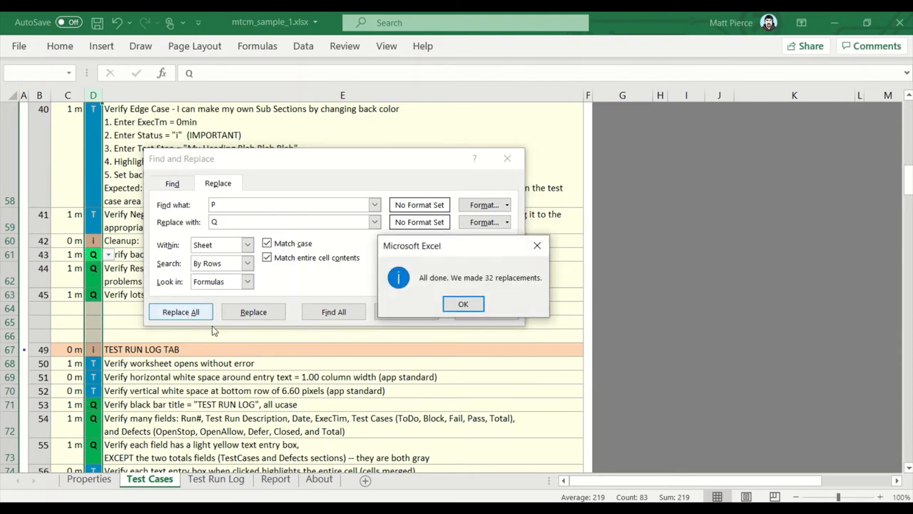
click(462, 303)
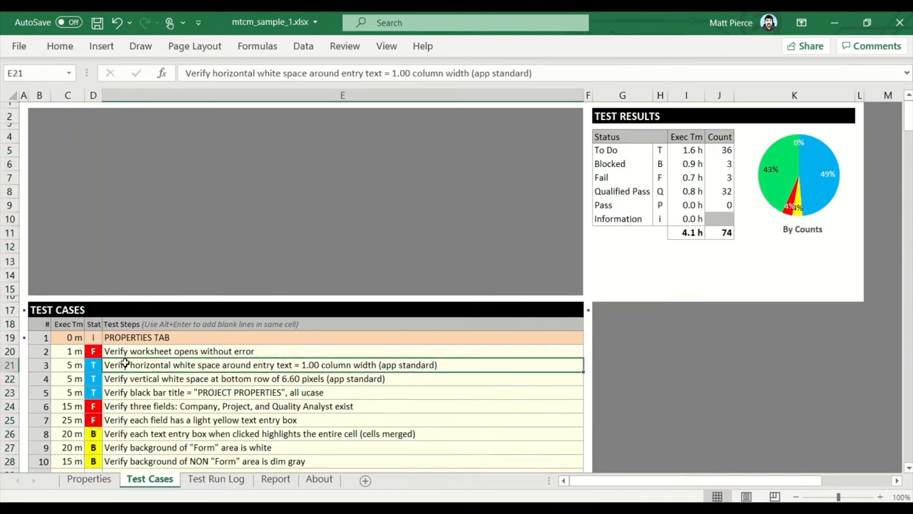
scroll(down, 3)
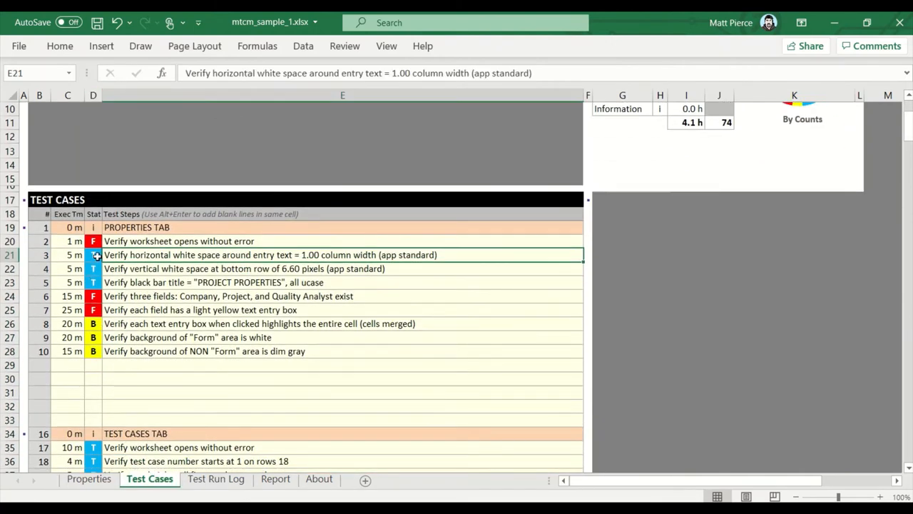
click(93, 254)
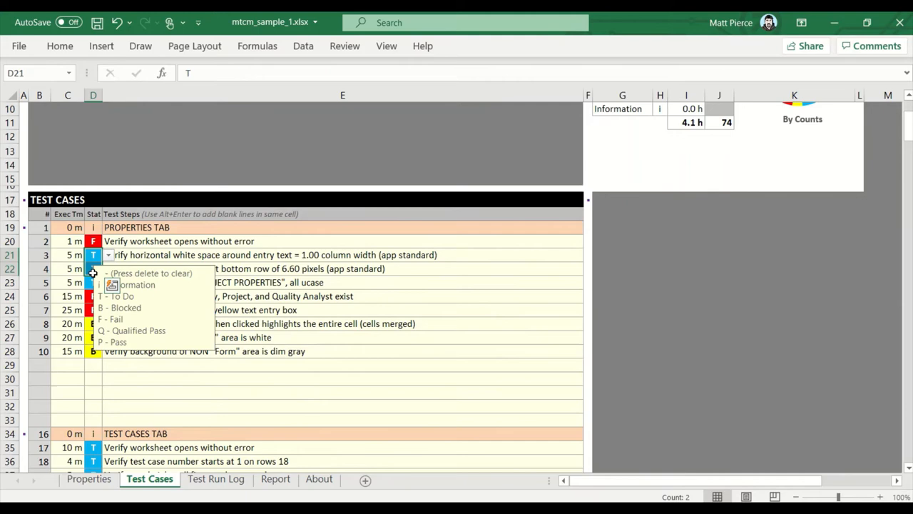
scroll(down, 3)
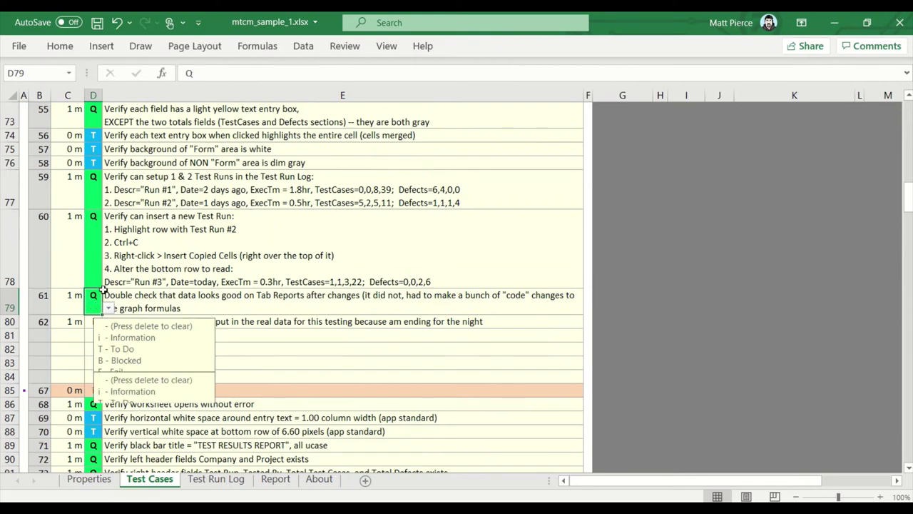
scroll(up, 3)
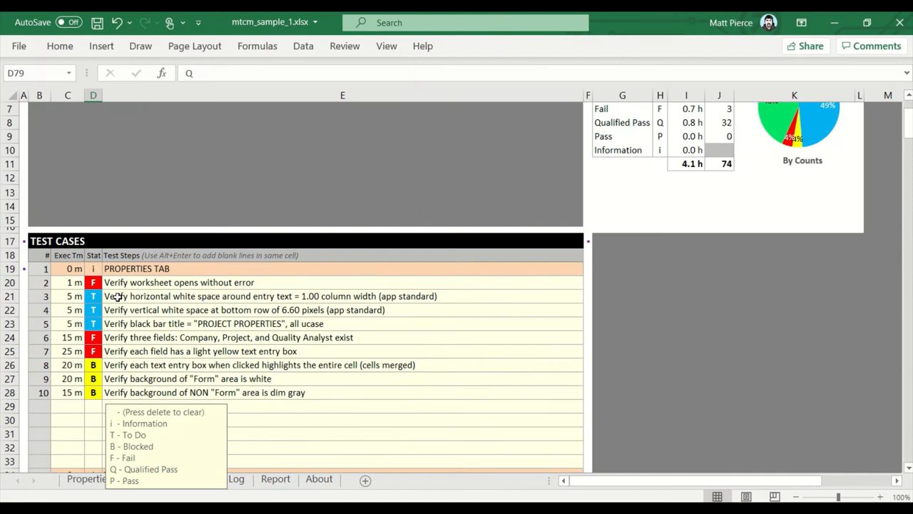
scroll(up, 3)
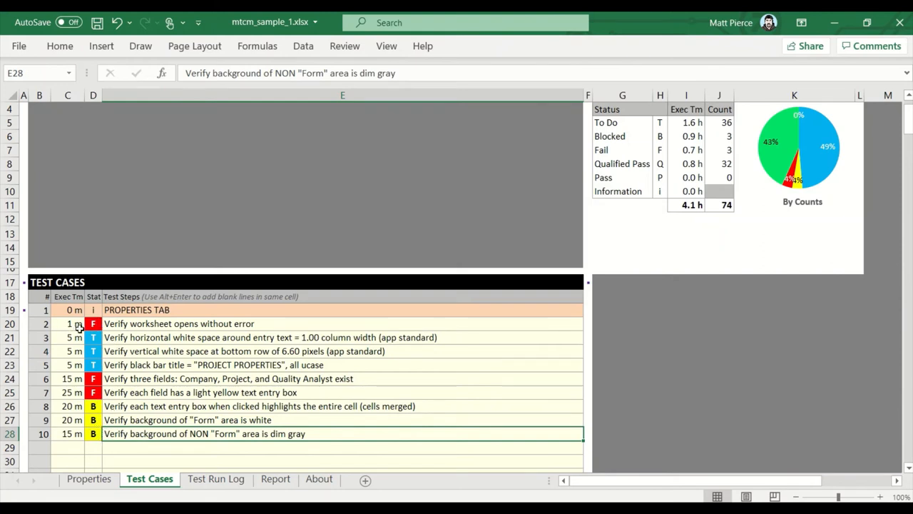
mouse_move(493, 337)
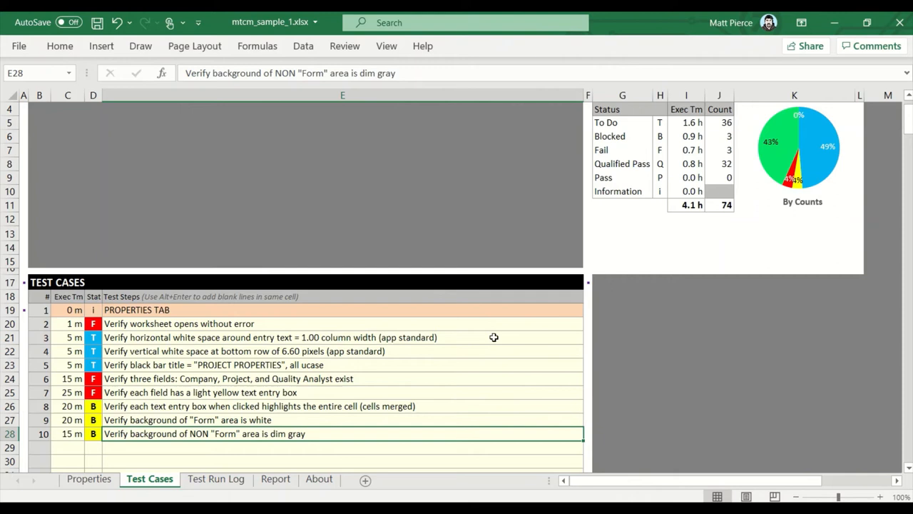
mouse_move(23, 335)
text(F)
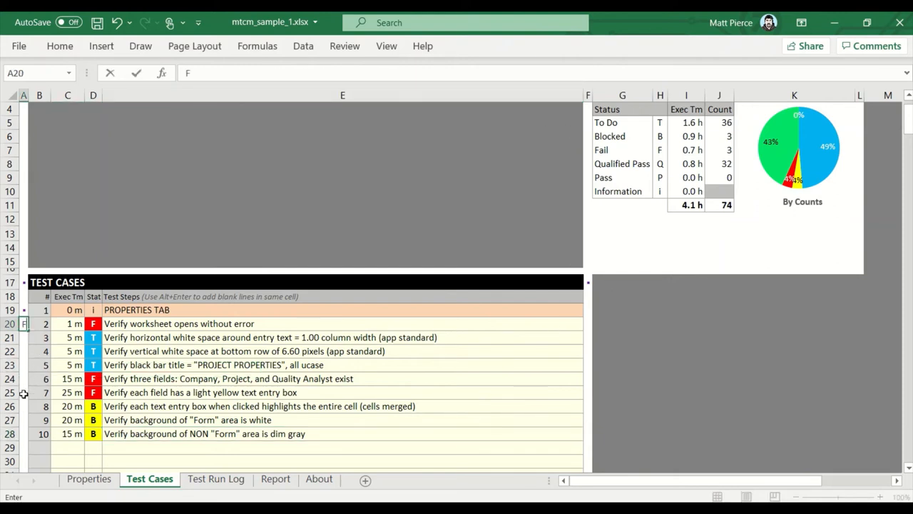
Step: Note the old F/B statuses in column A, then reselect the Status column D
click(23, 391)
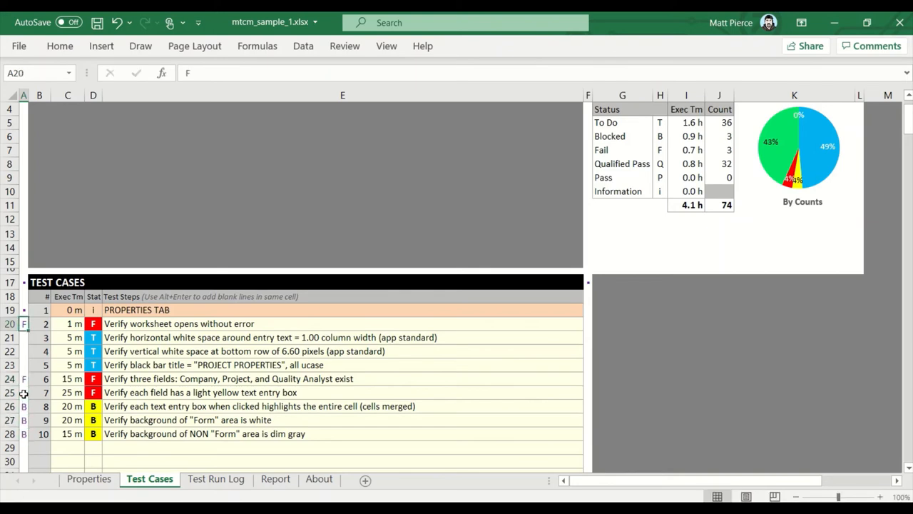
scroll(down, 3)
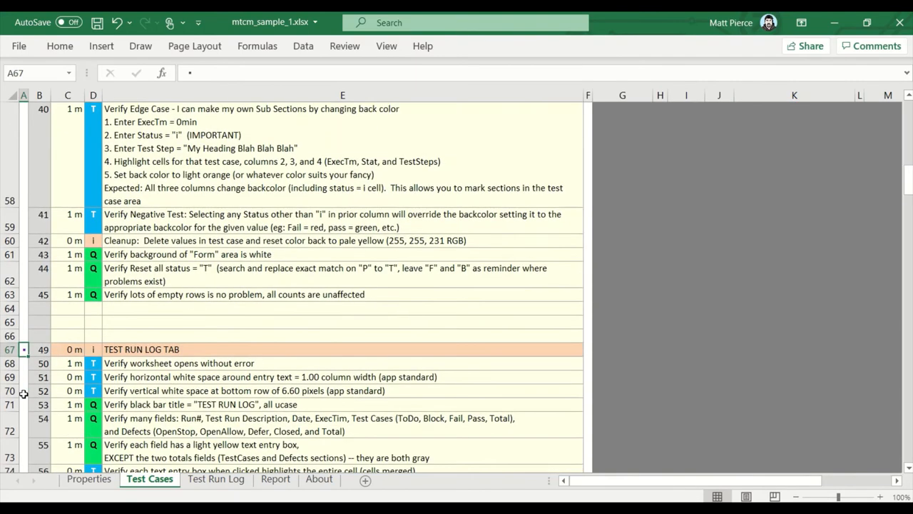
scroll(up, 3)
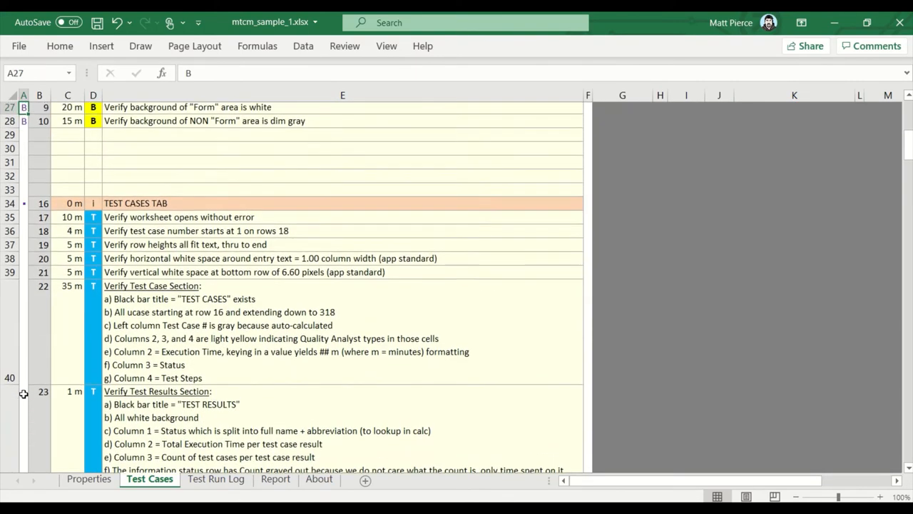
scroll(up, 3)
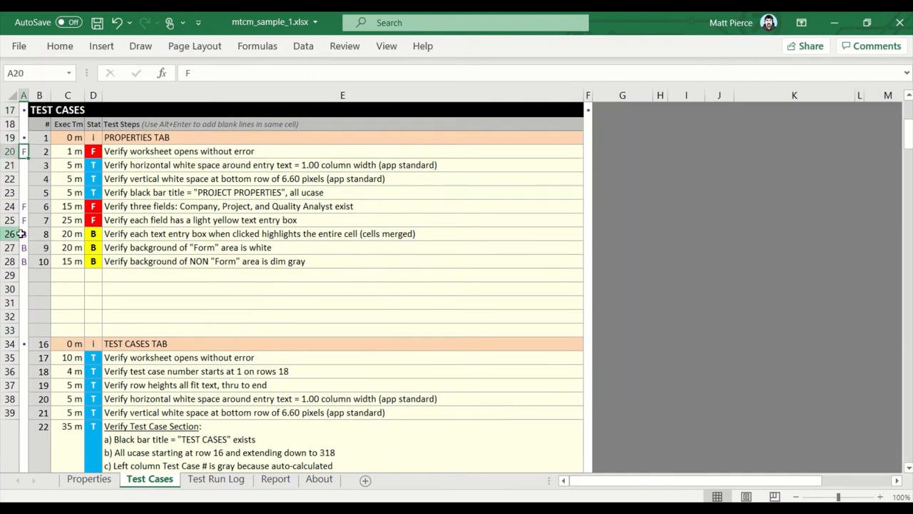
click(109, 227)
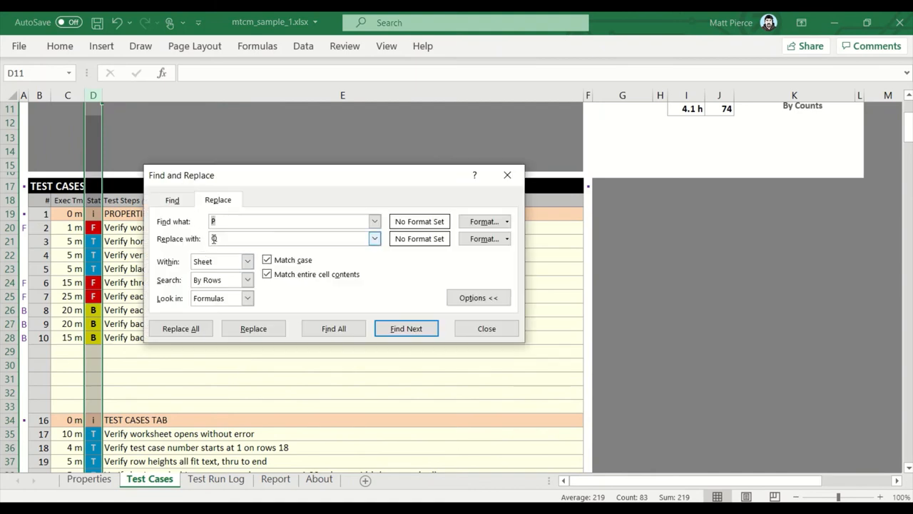
Step: Replace every Fail and Blocked status with T and close Find and Replace
text(T)
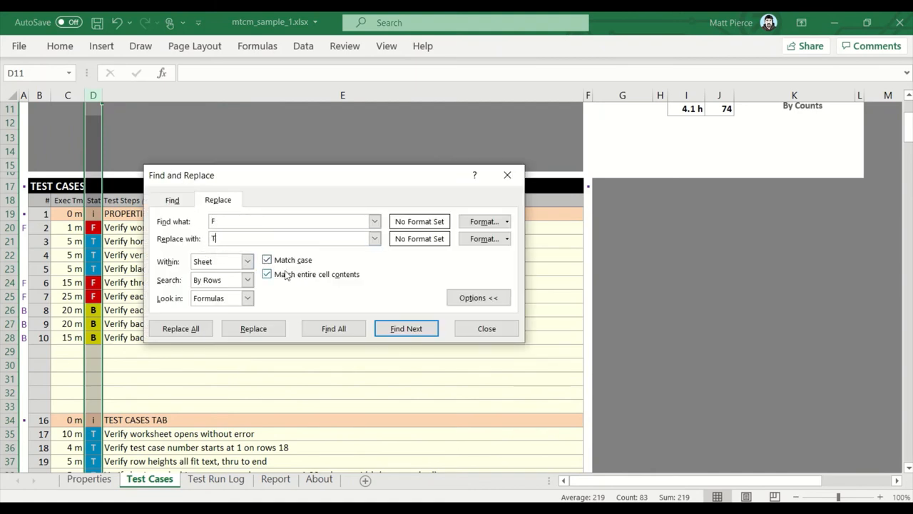
click(180, 328)
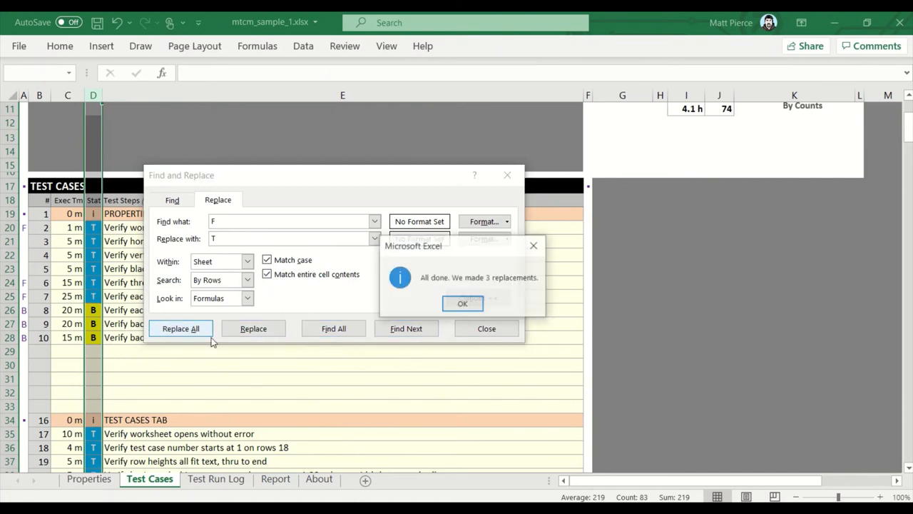
click(462, 302)
text(B)
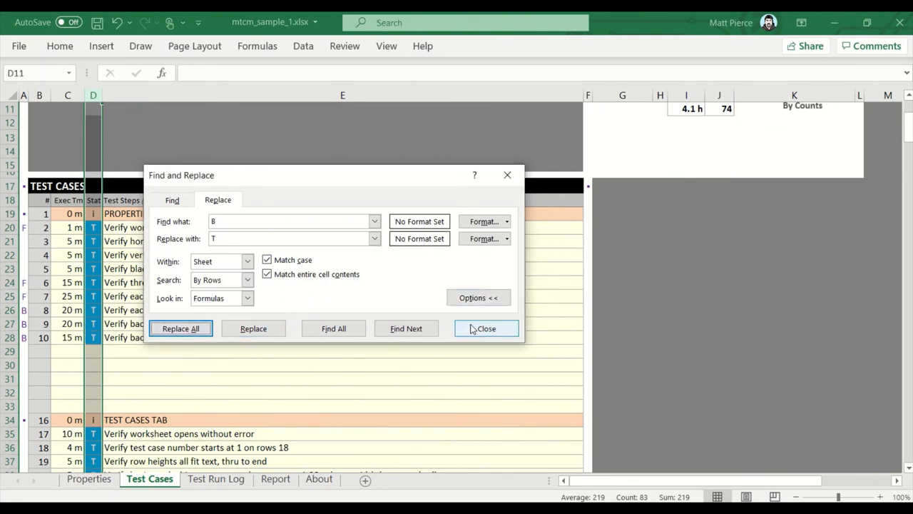
click(486, 328)
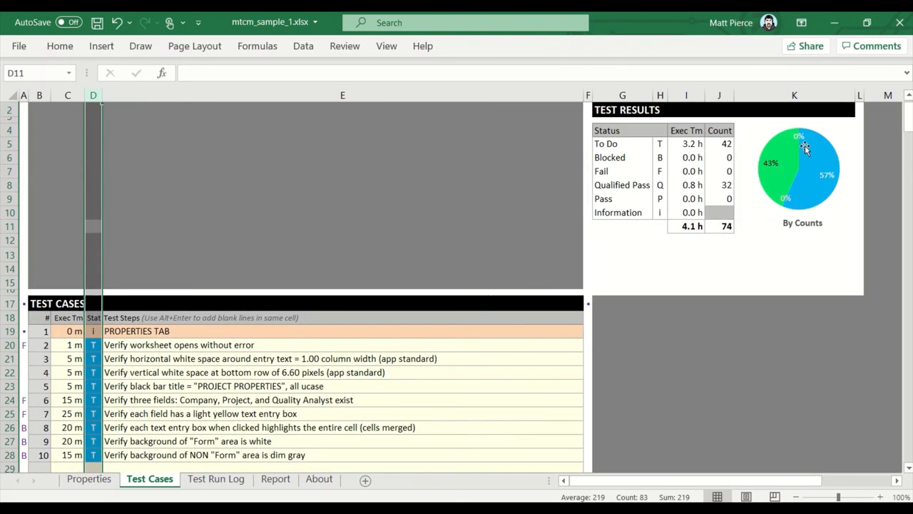
mouse_move(799, 200)
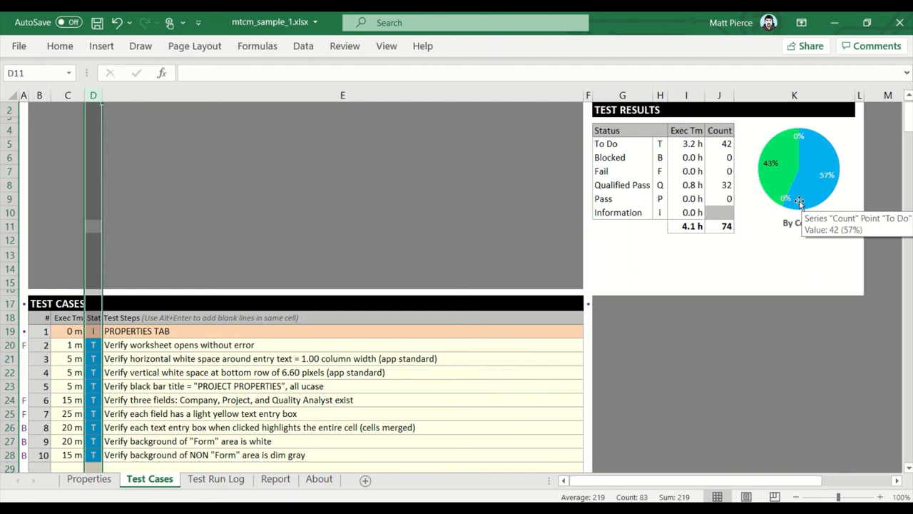
mouse_move(774, 164)
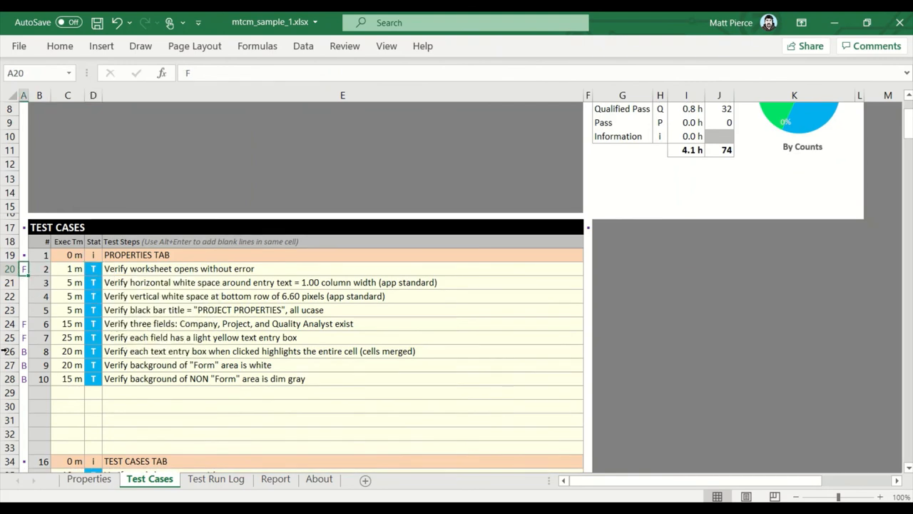
click(23, 323)
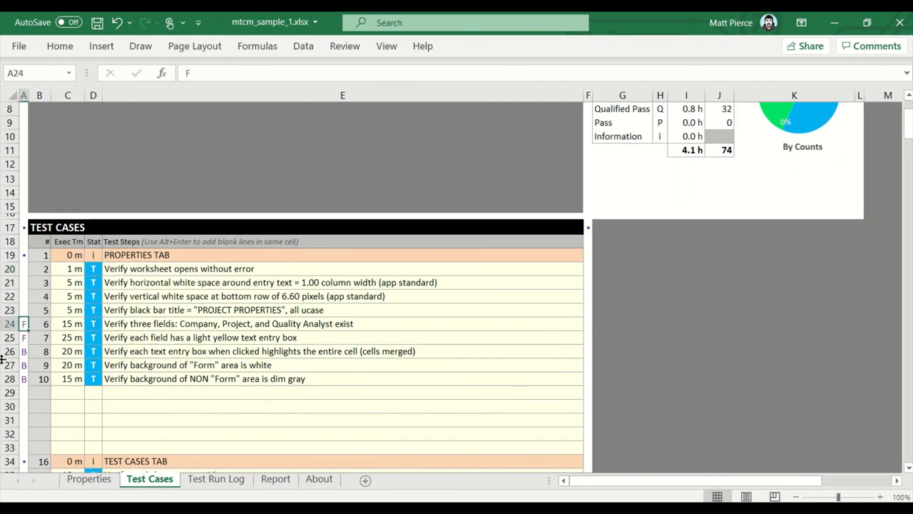
click(23, 378)
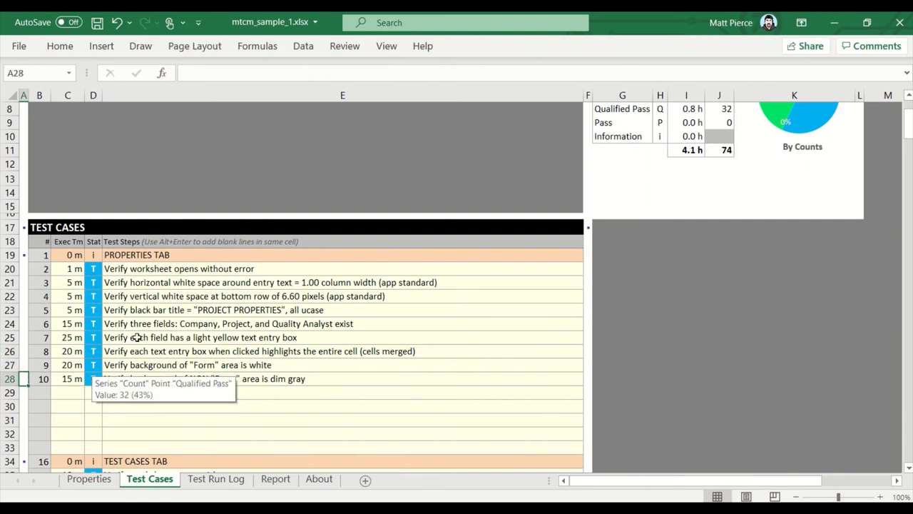
click(93, 269)
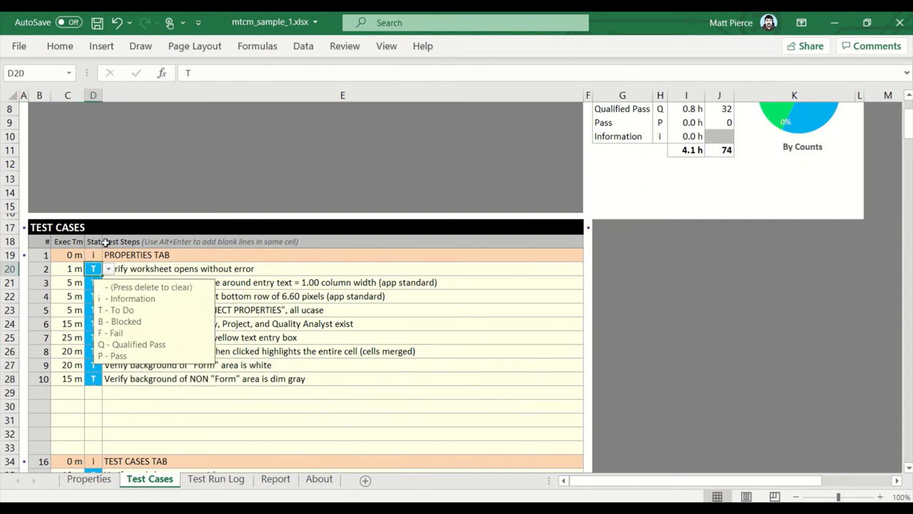
scroll(up, 3)
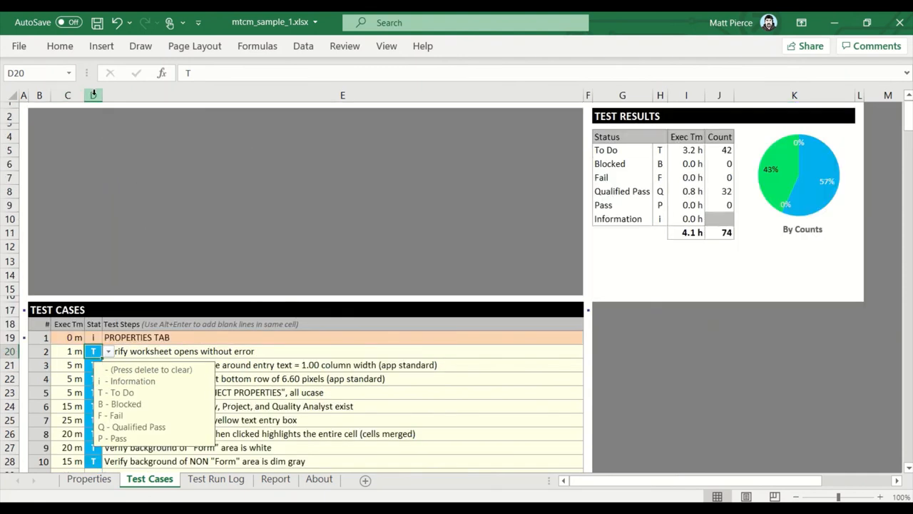